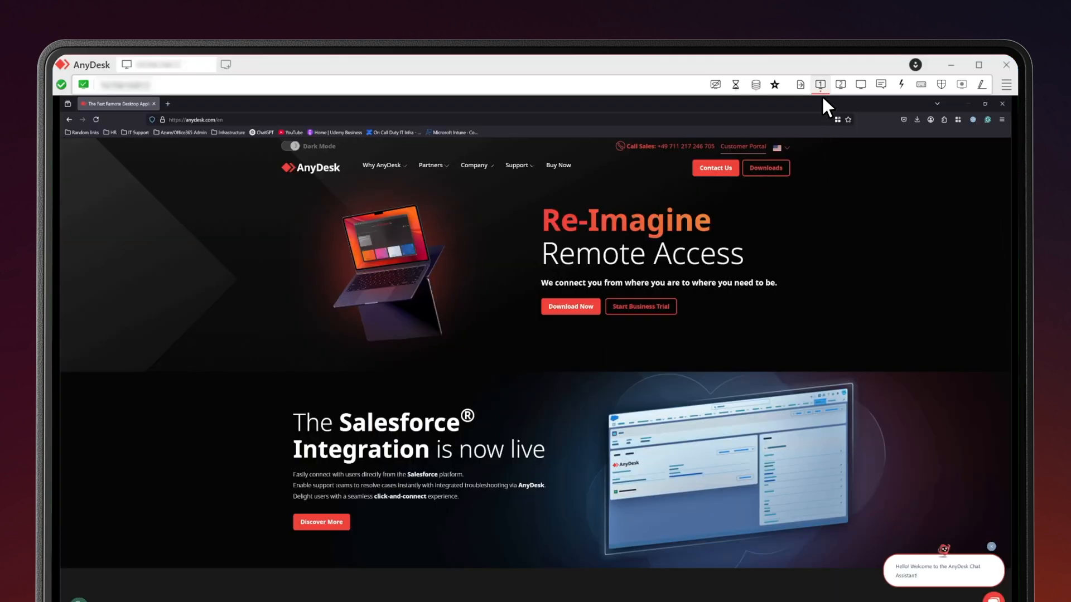
mouse_move(844, 103)
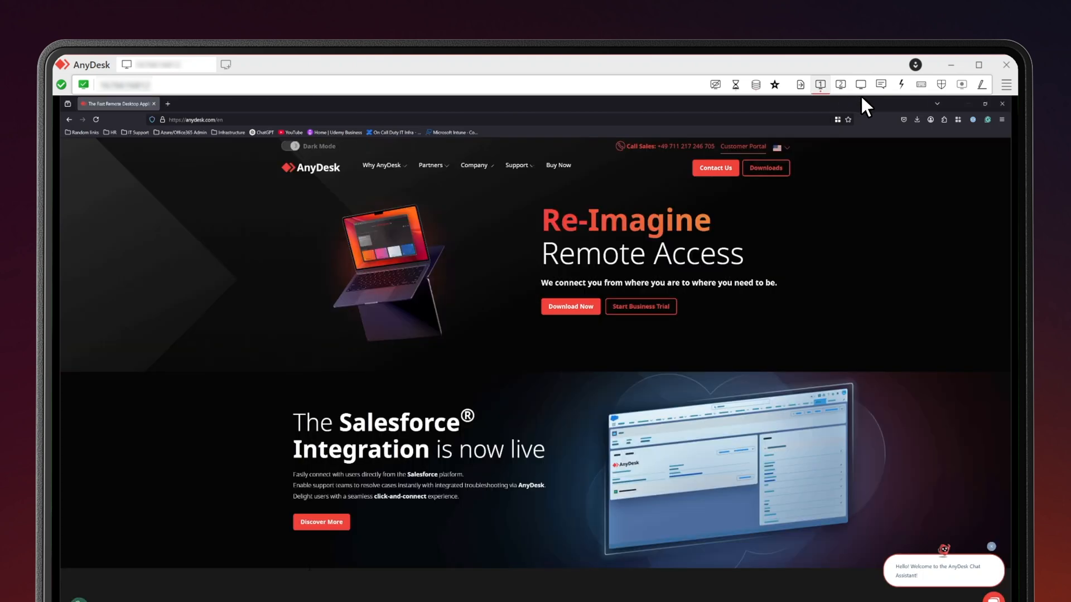
mouse_move(862, 102)
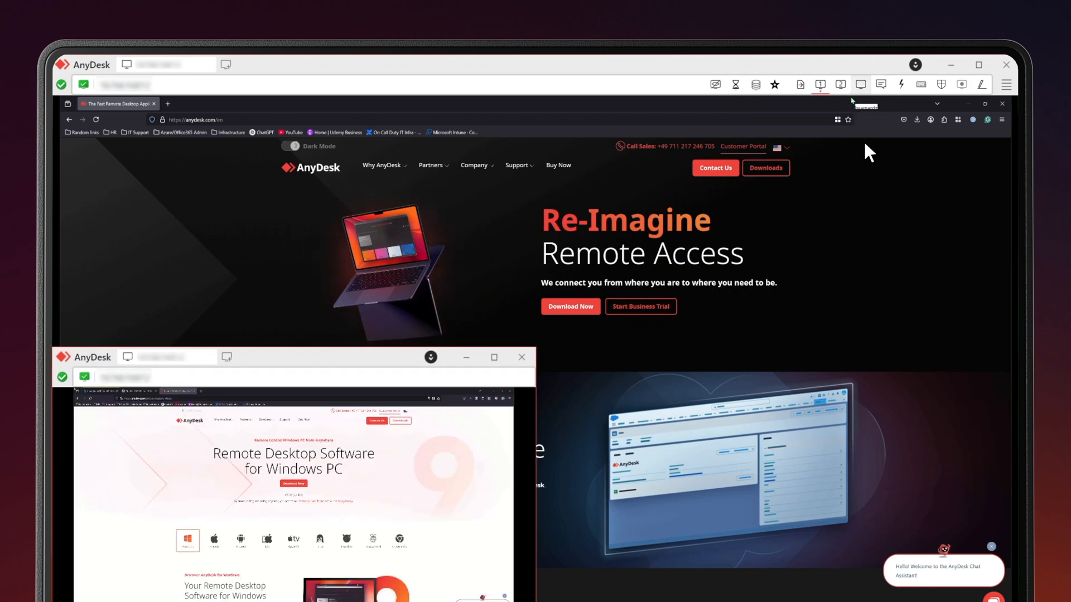
Step: Detach remote display 1 into its own floating window and reopen the display settings menu
left_click(860, 84)
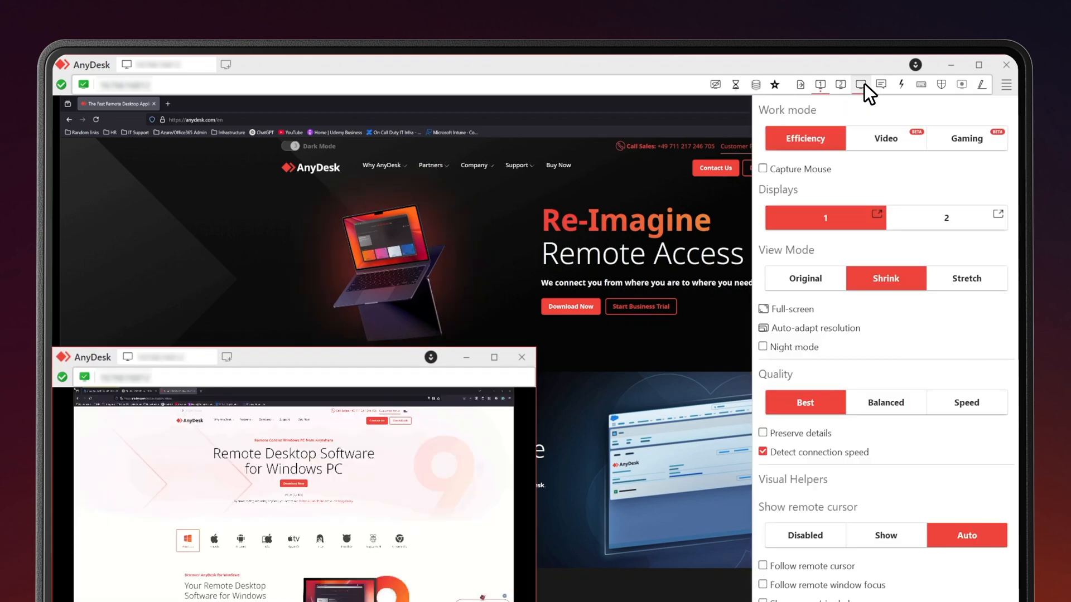
mouse_move(877, 215)
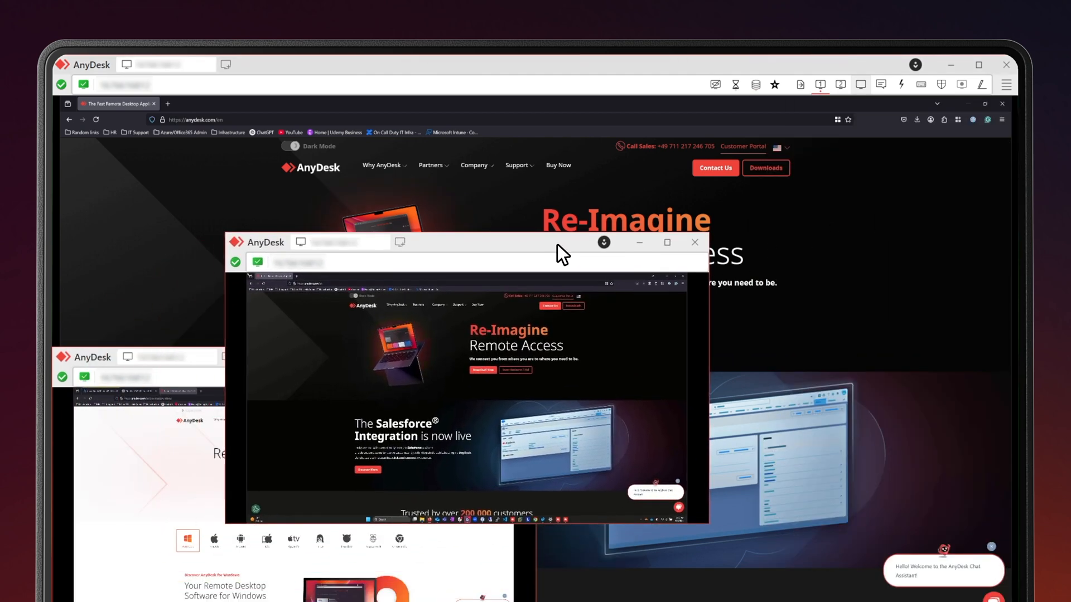
left_click(861, 84)
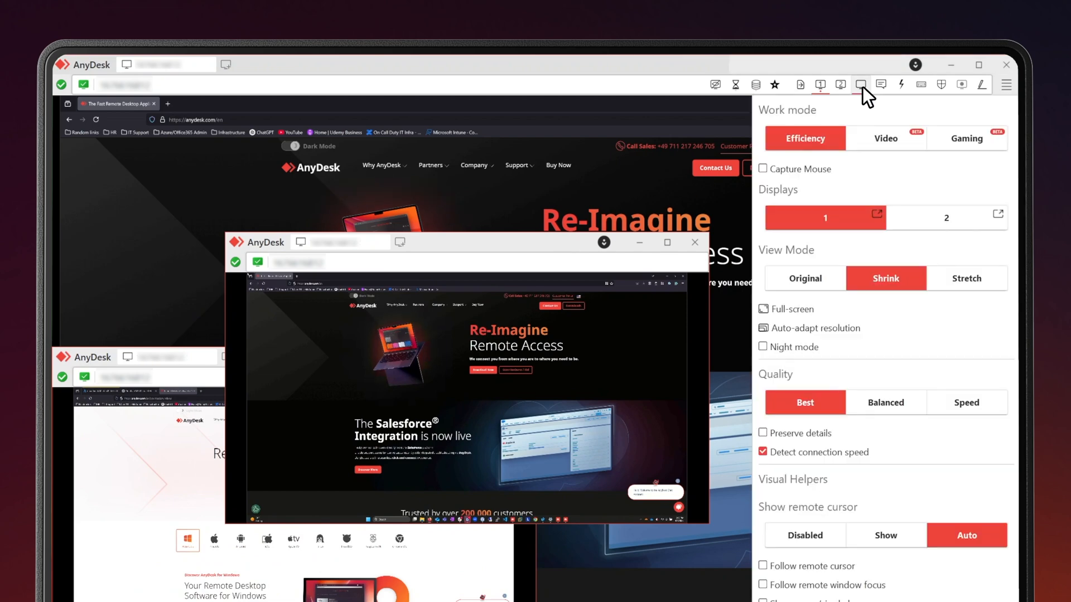